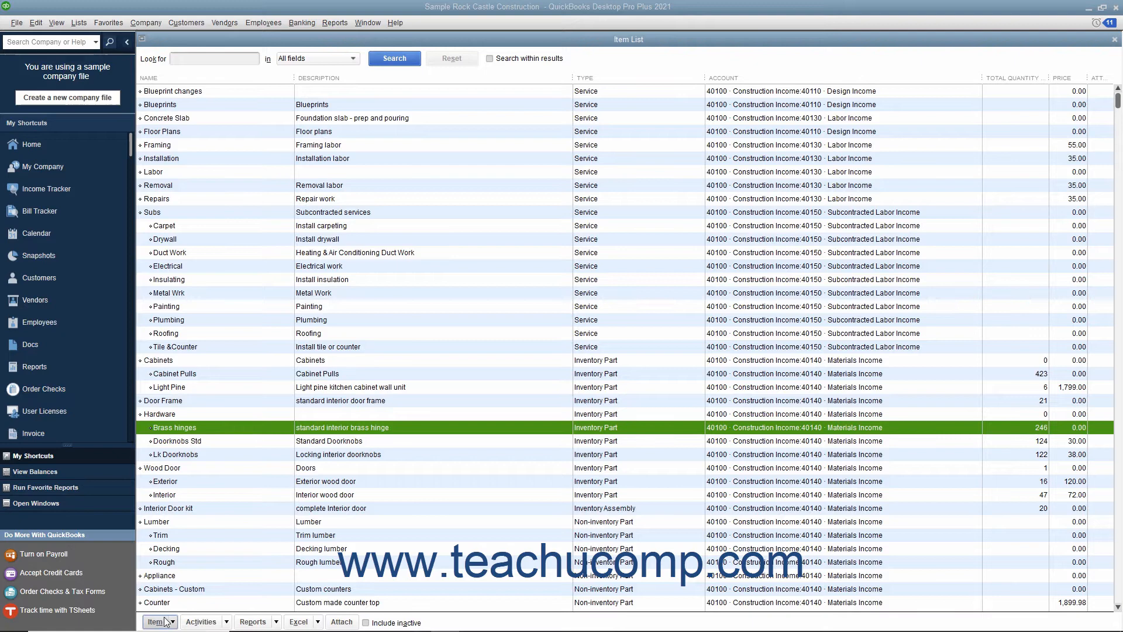
- Choose New from the Item List's Item menu to open a New Item window
click(158, 621)
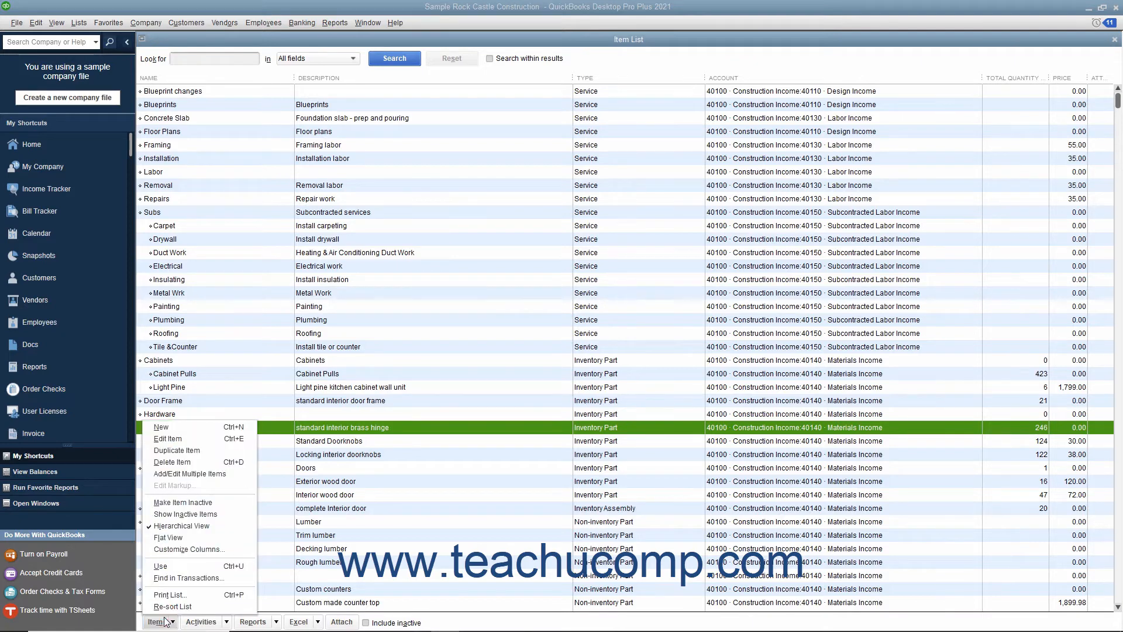
mouse_move(185, 427)
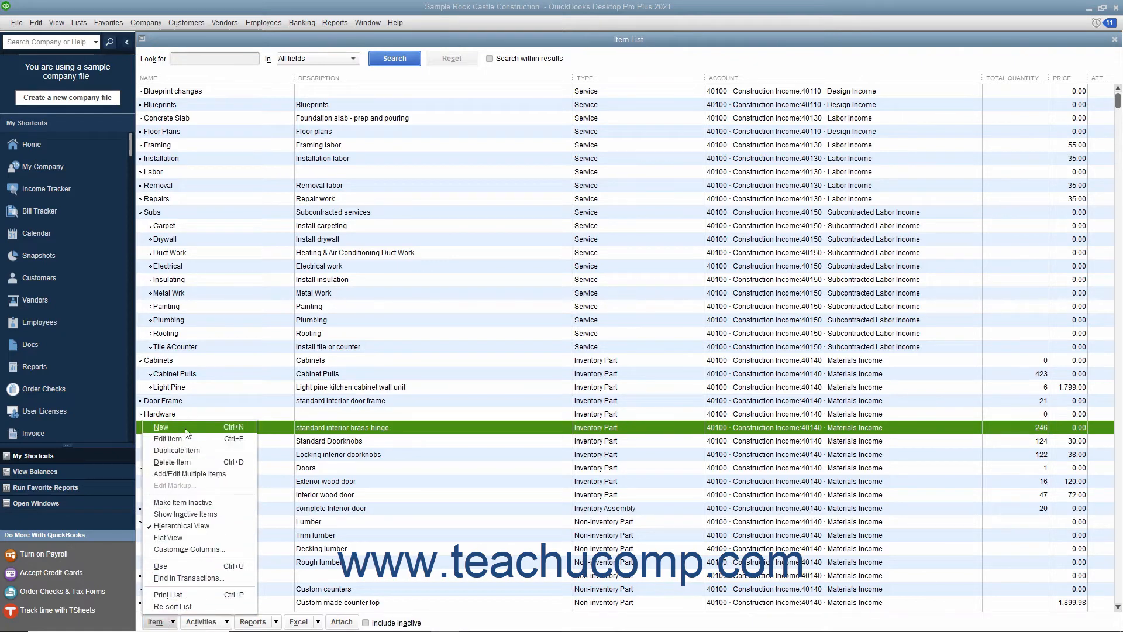
click(168, 537)
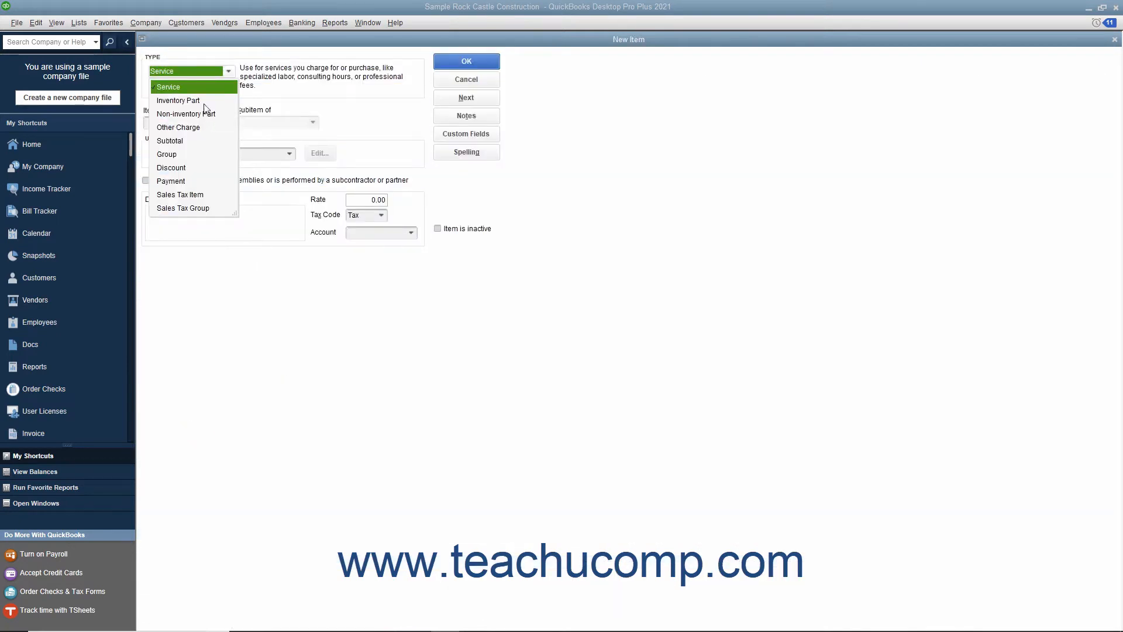
- Set the item type to Inventory Part and name it 'Nickel Hinges'
click(178, 100)
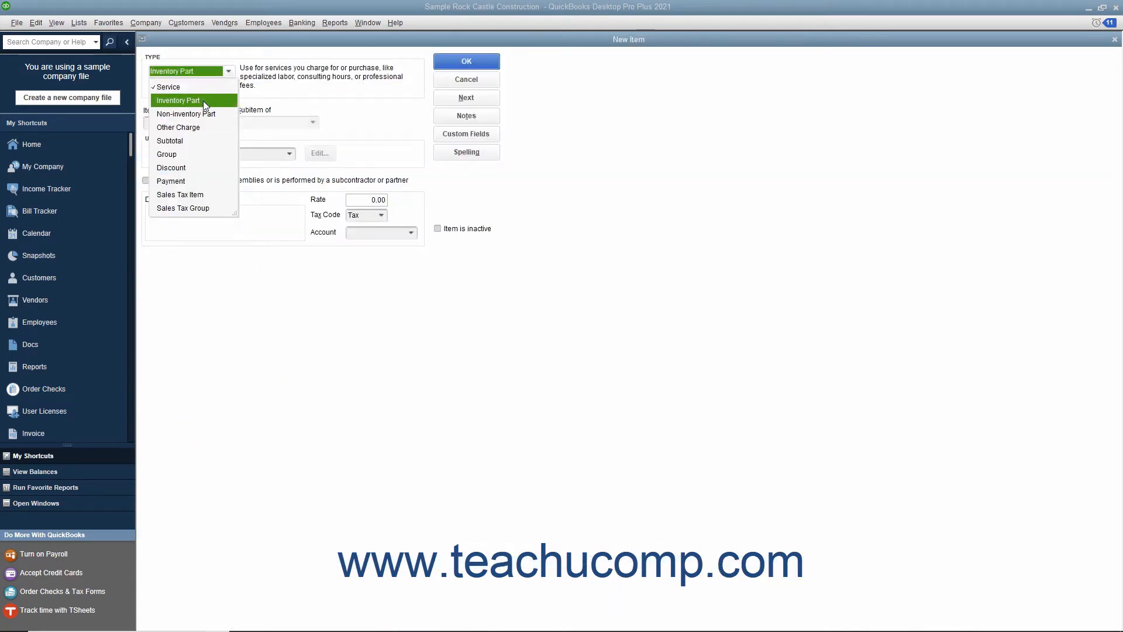
click(178, 100)
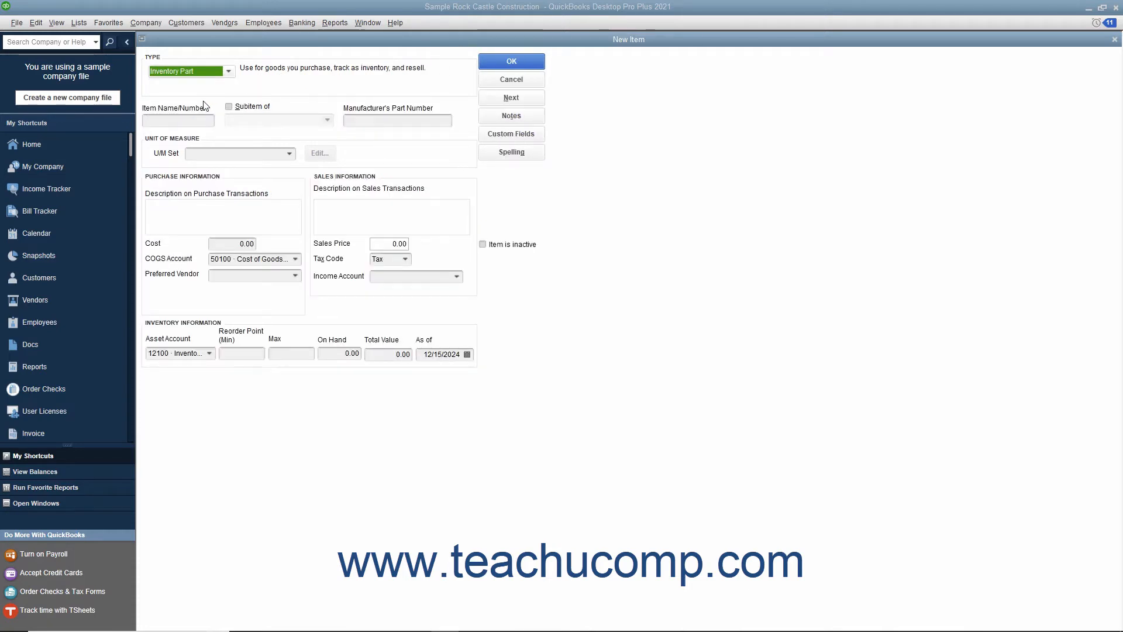
click(178, 119)
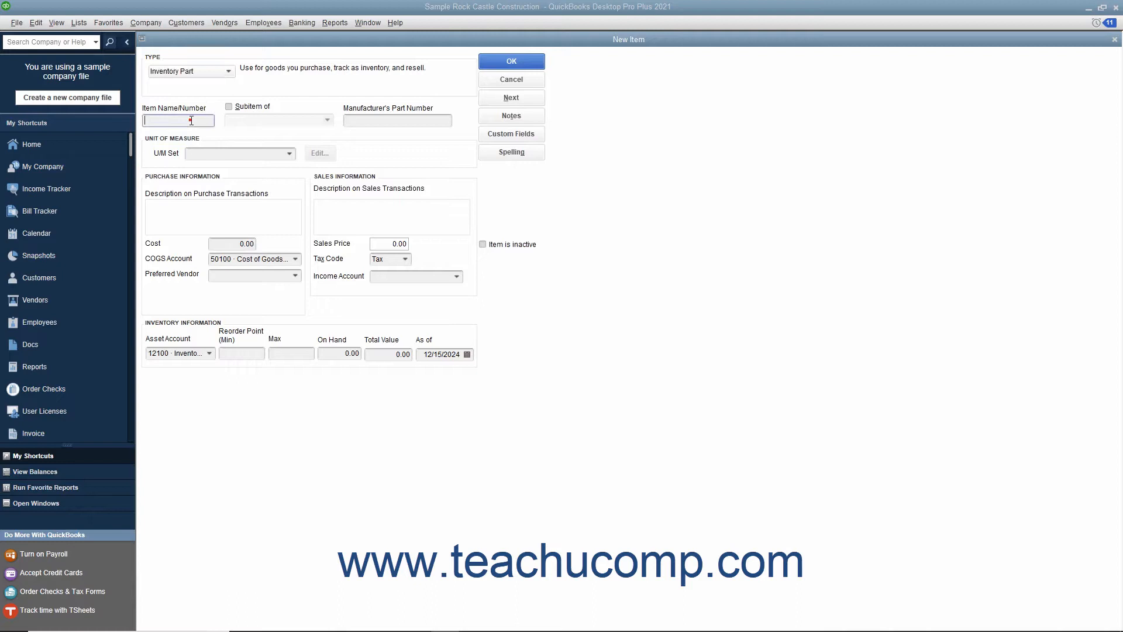
text(Ni)
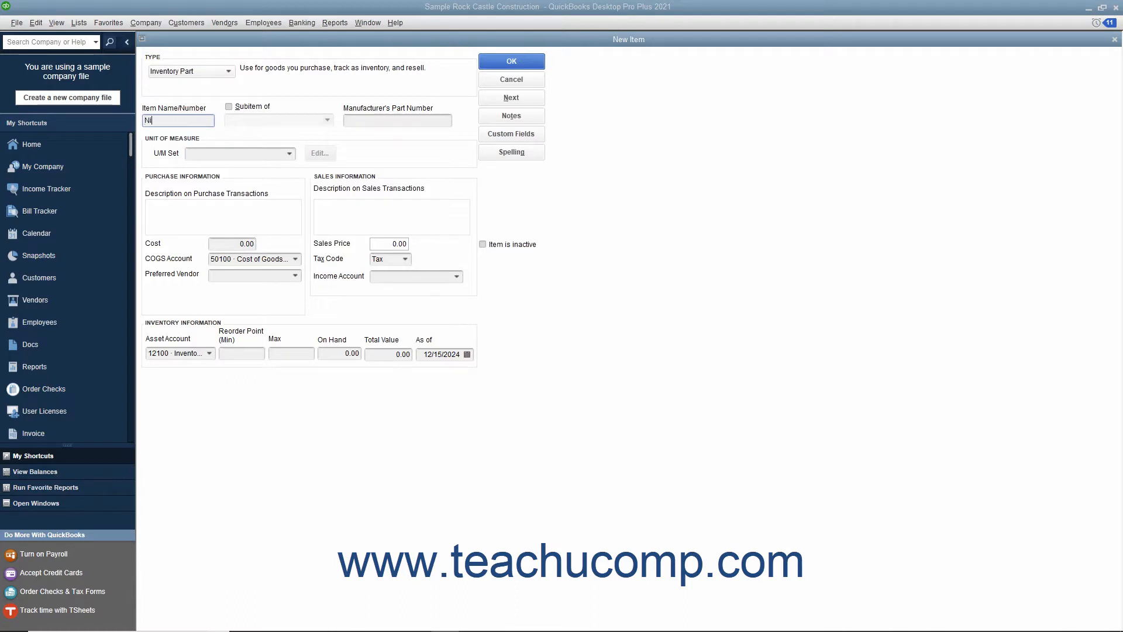
text(Nickel Hinges)
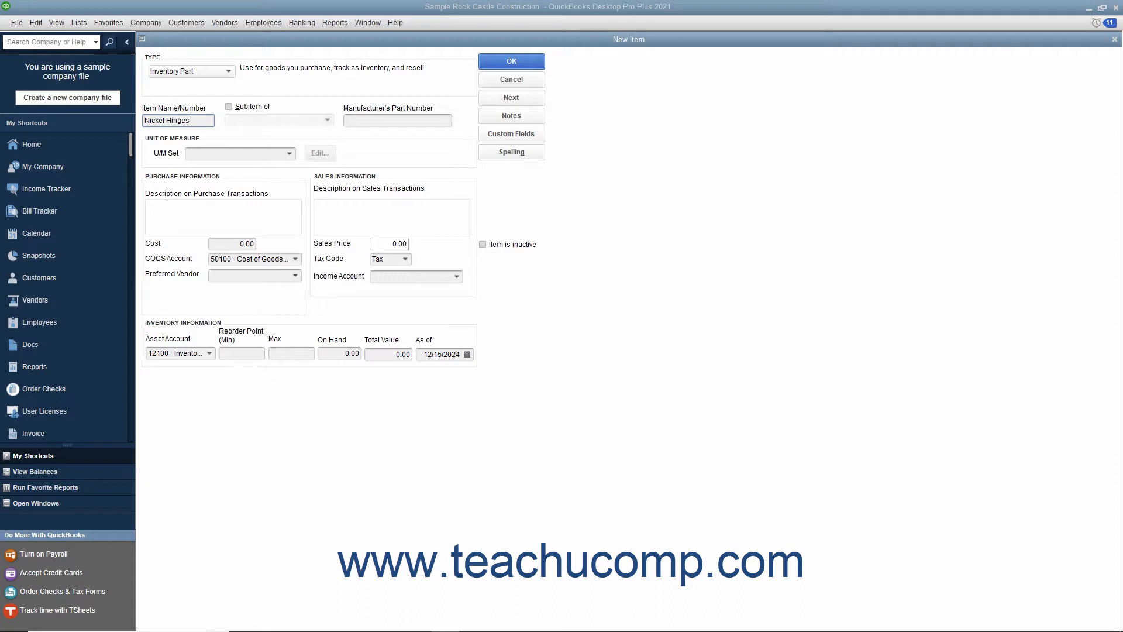
- Mark the item as a subitem of Hardware
click(229, 106)
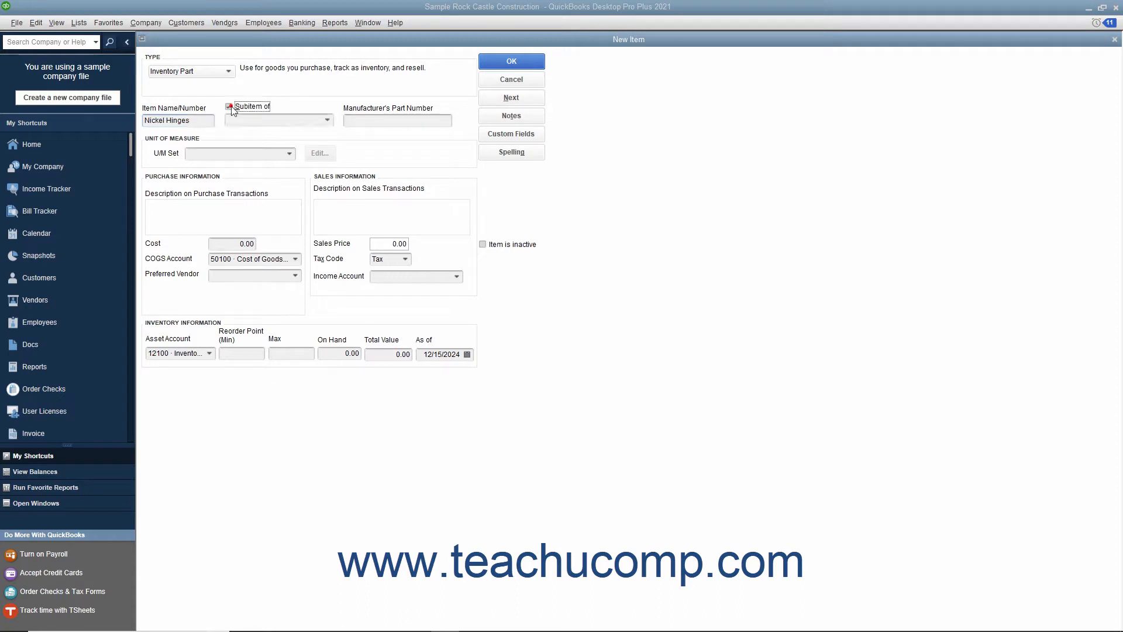
click(228, 106)
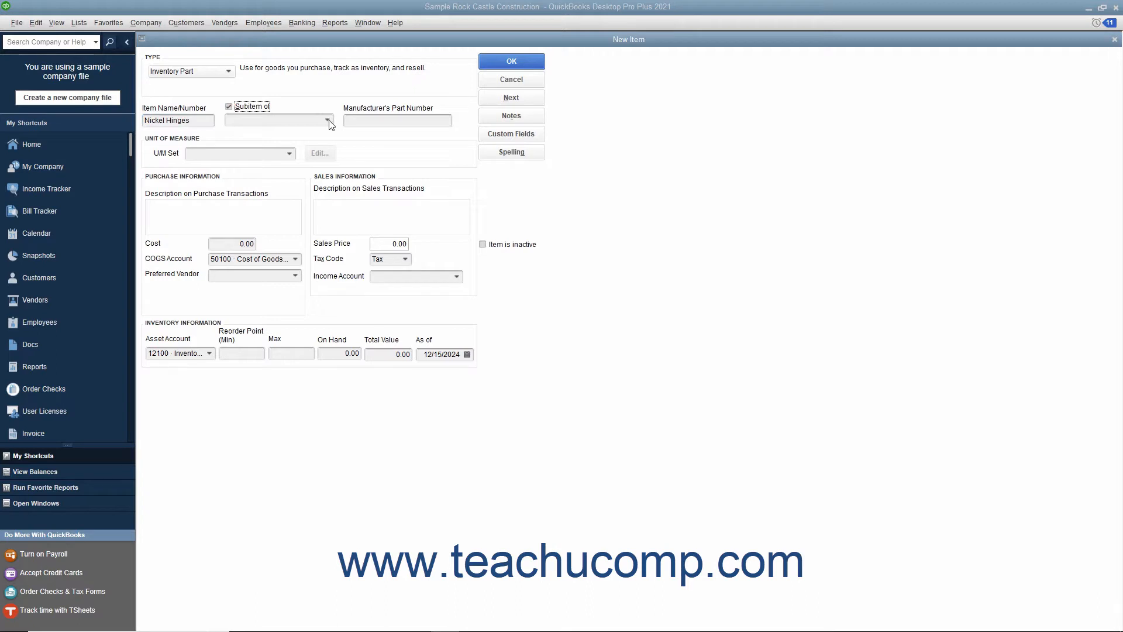
click(327, 119)
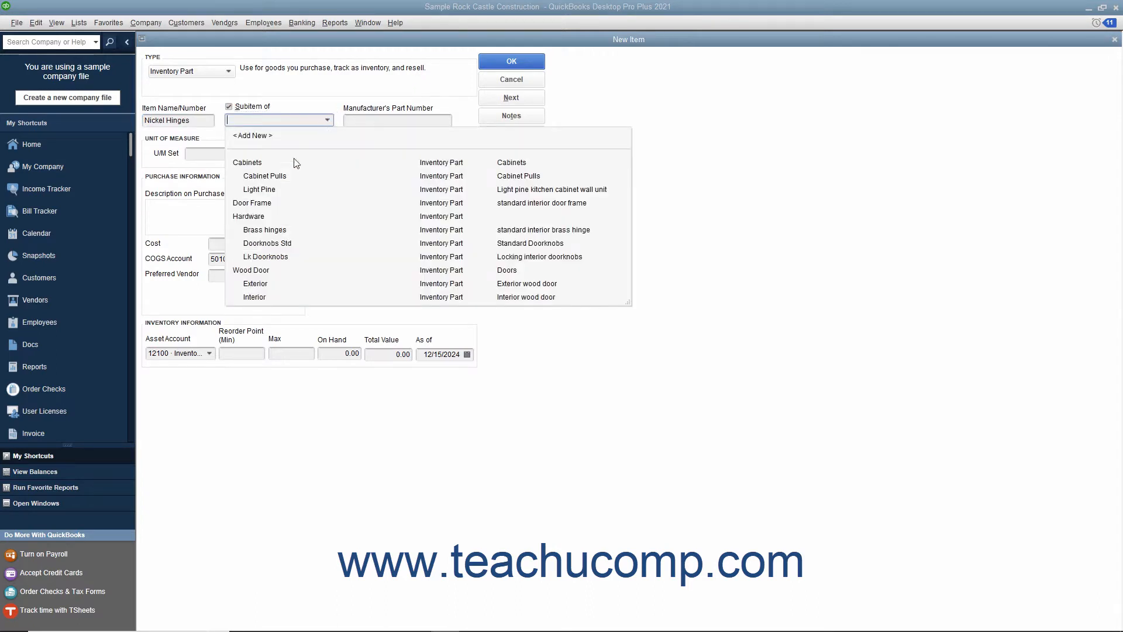
click(248, 216)
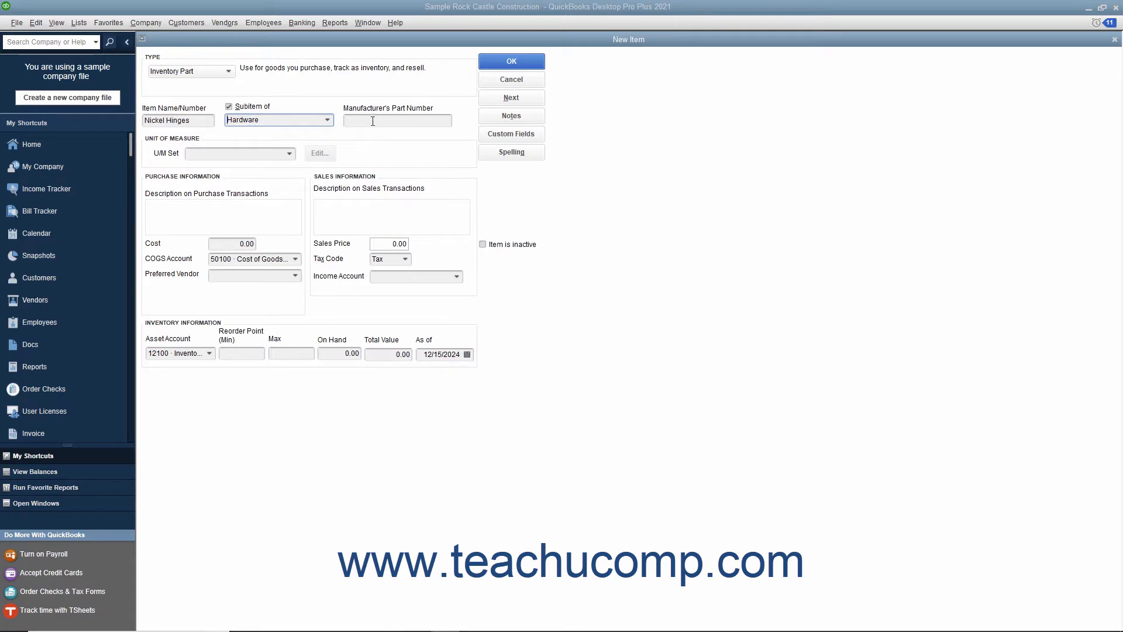
- Enter purchase description 'Nickel Hinges- Part #4567' and a cost of 3.00
click(398, 120)
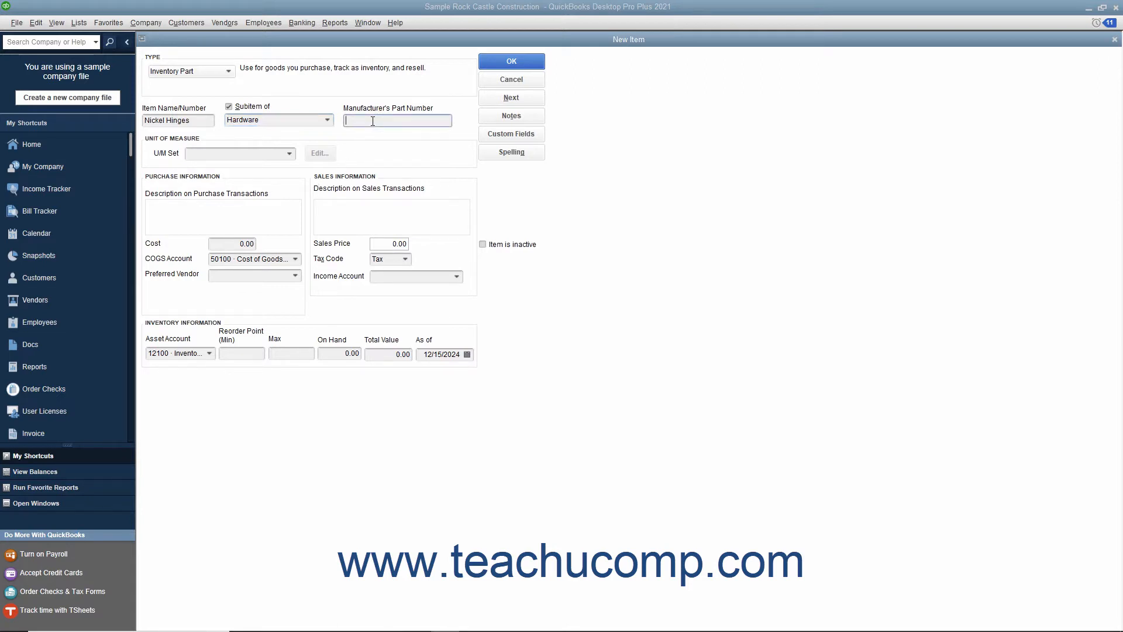
mouse_move(268, 204)
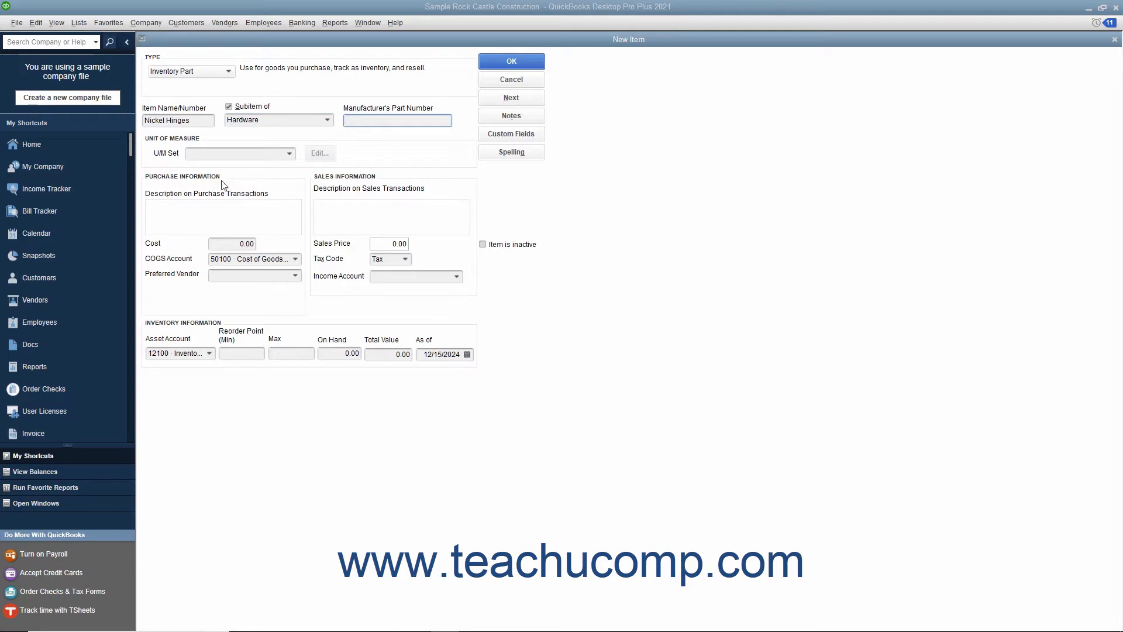
click(222, 214)
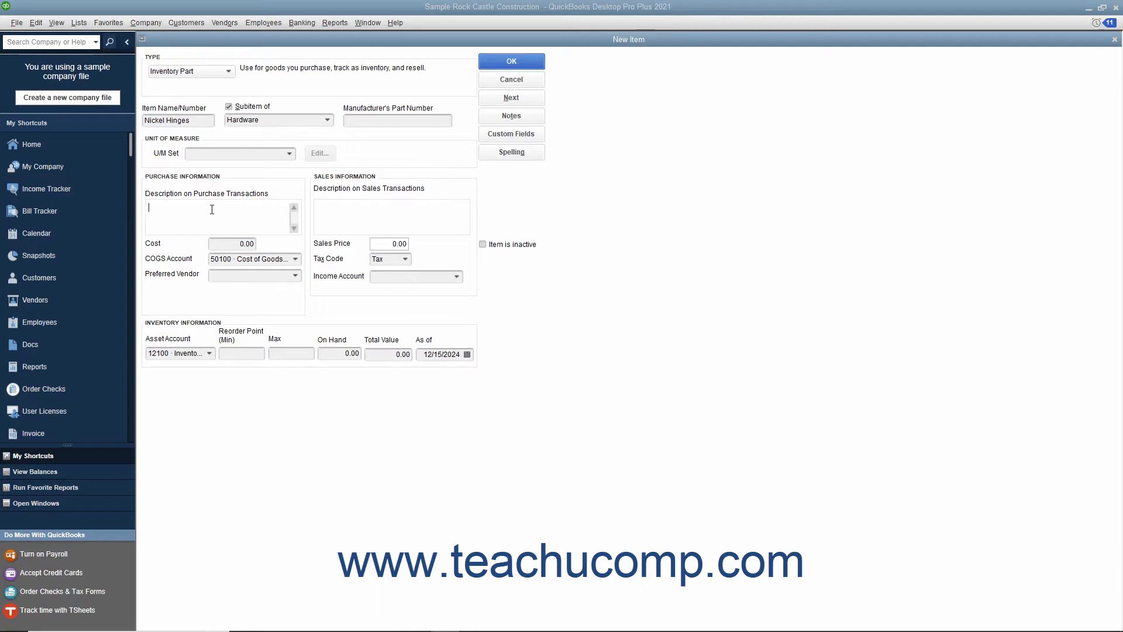
text(Nickel Hinges- Part #4567)
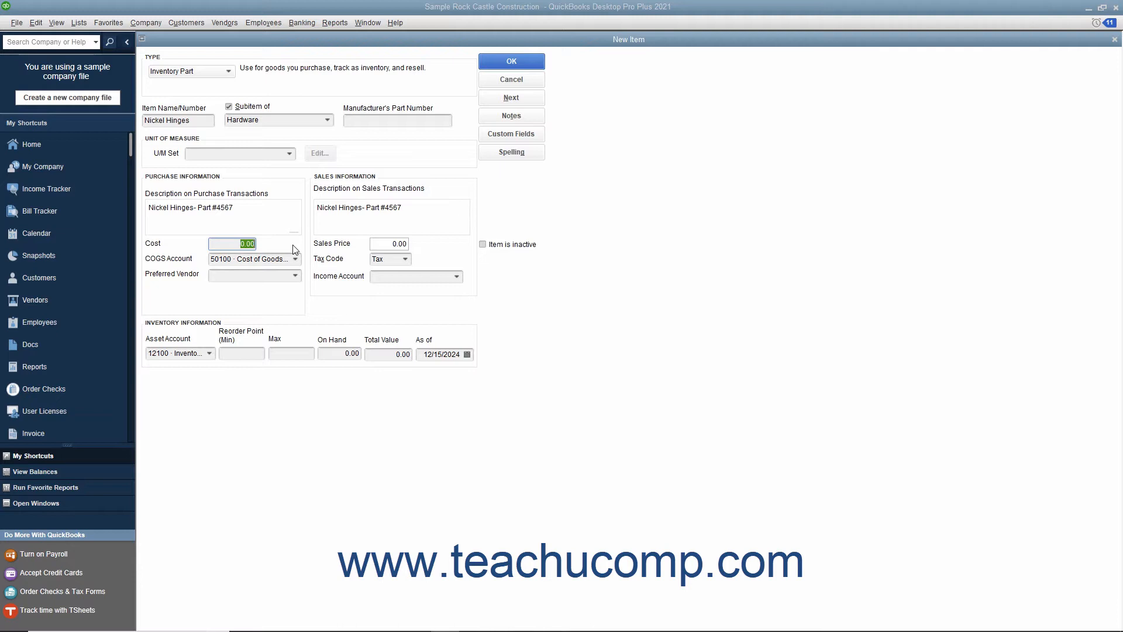
text(3)
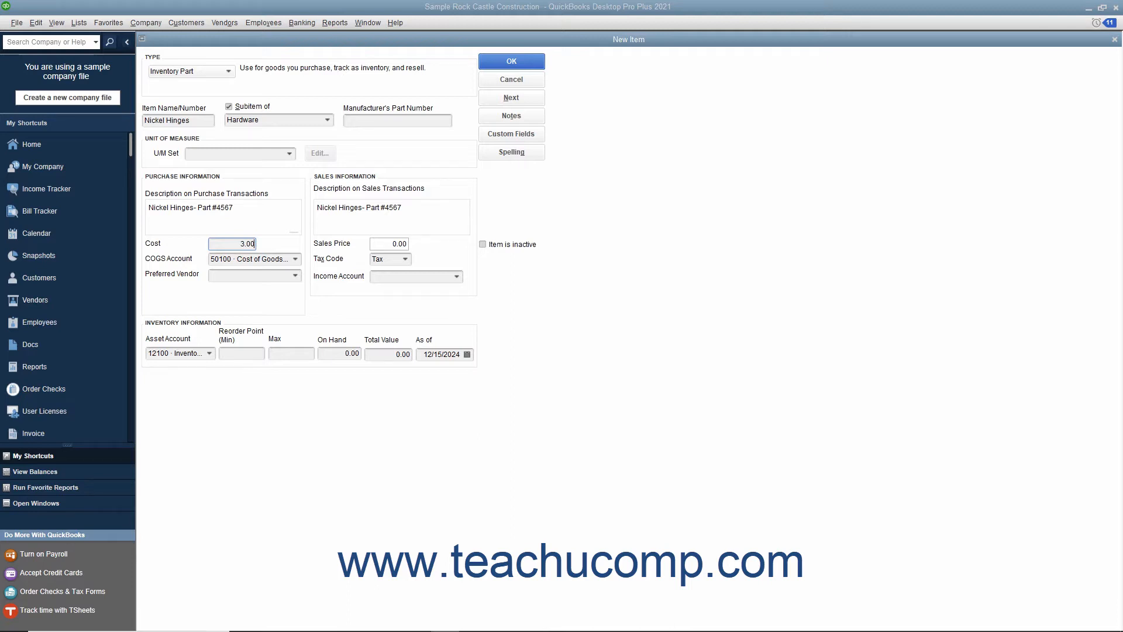
- Set the COGS account to 50100 Cost of Goods Sold
click(294, 258)
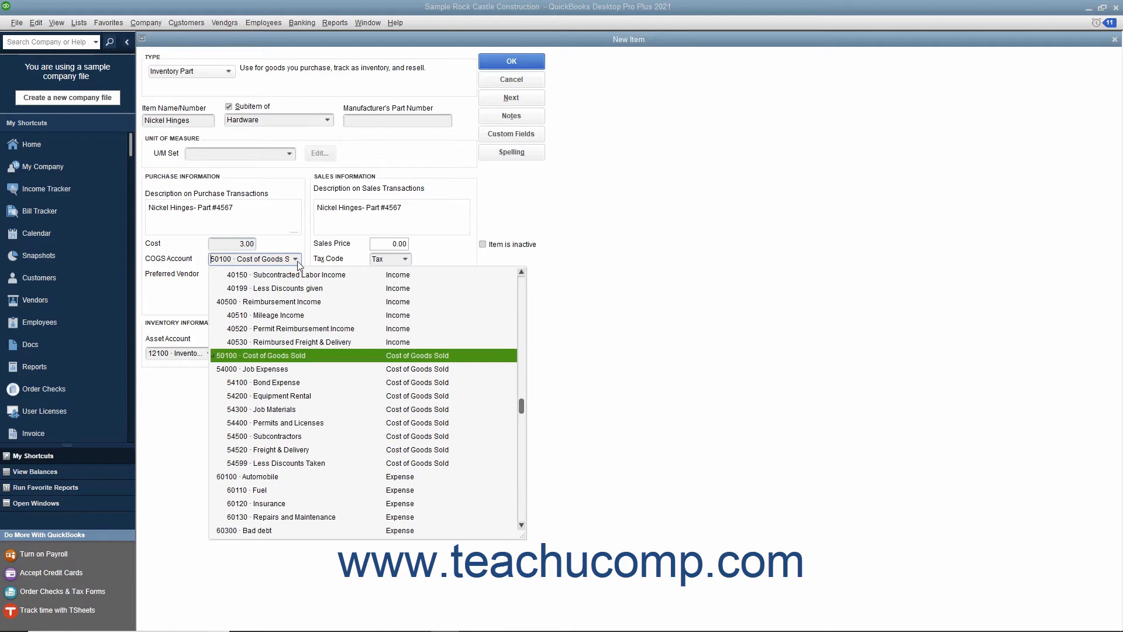
click(261, 355)
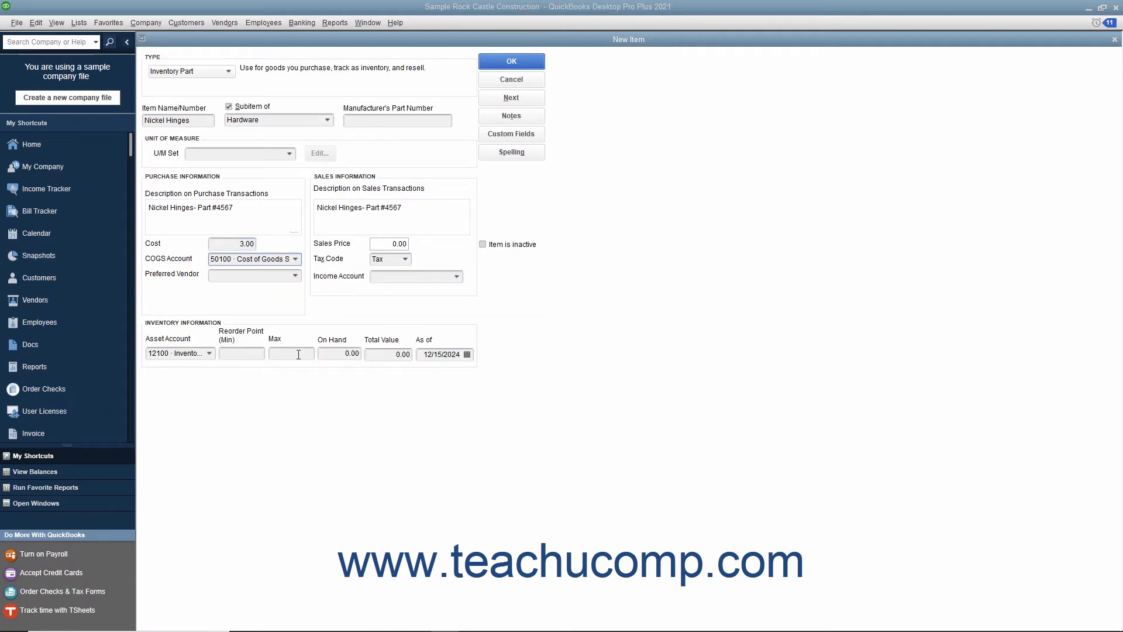
click(251, 258)
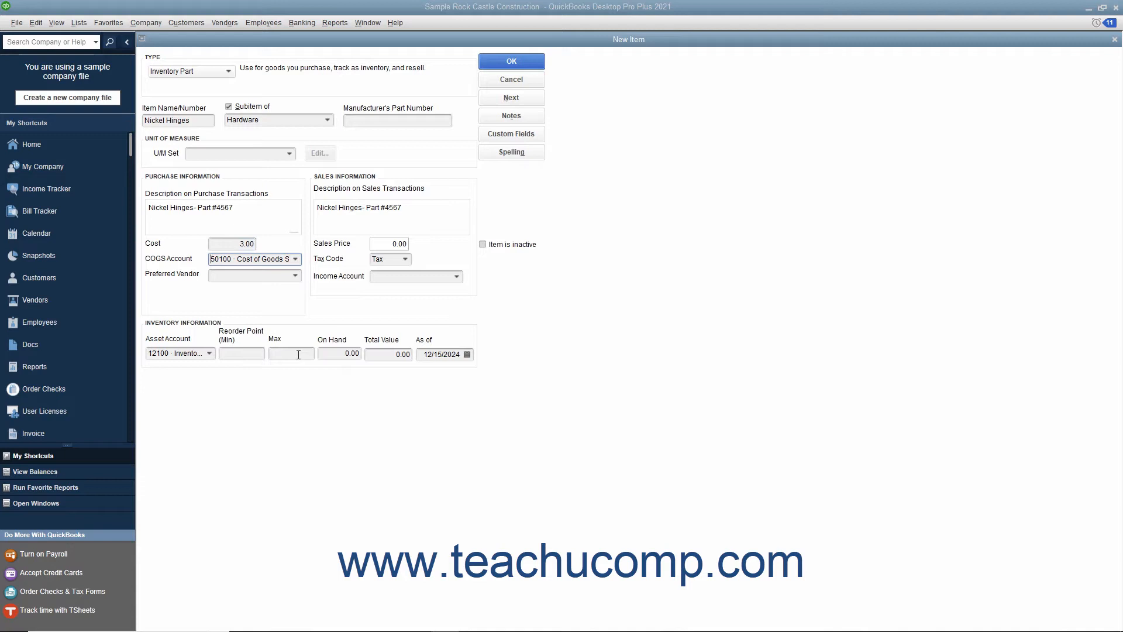
mouse_move(293, 323)
text(Perry Windows & Doors)
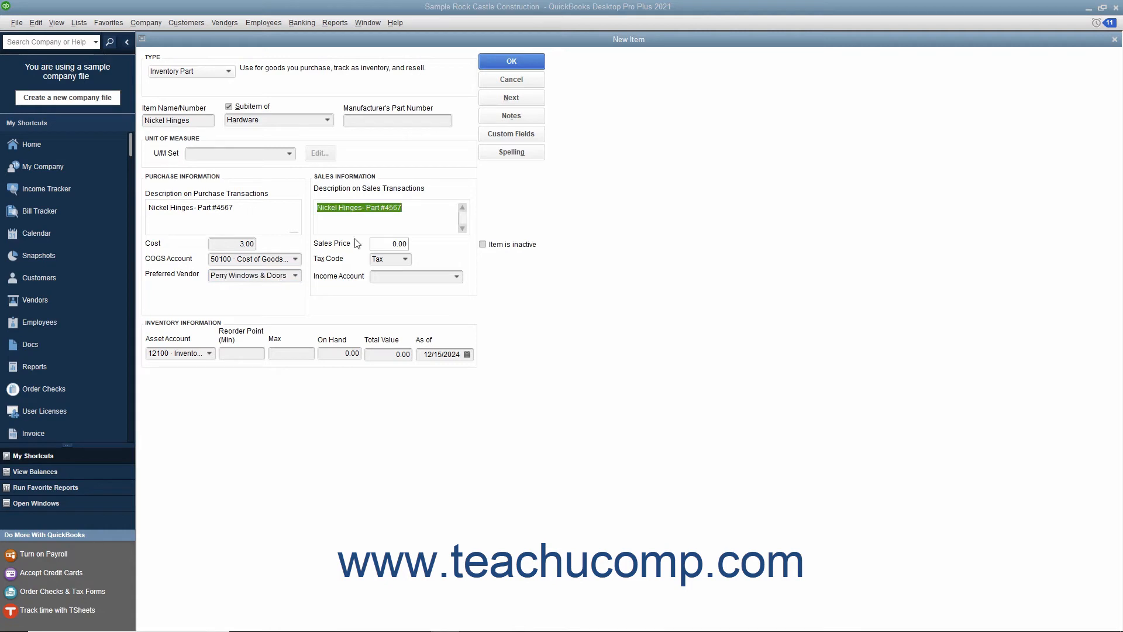
- Replace the sales description with 'Standard Nickel Hinges'
click(370, 215)
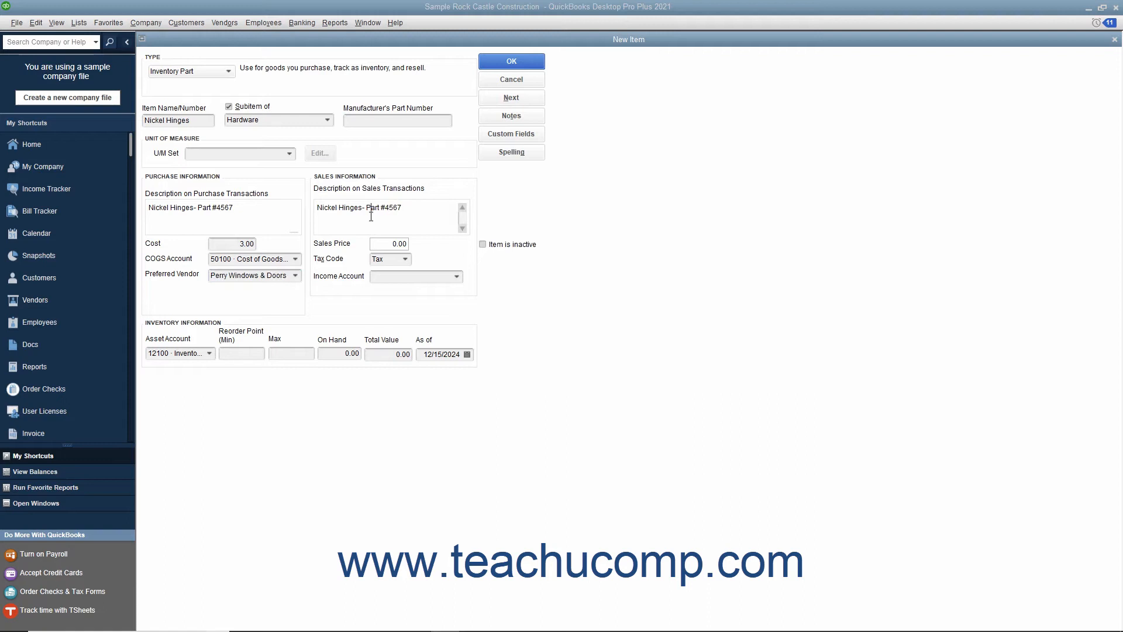
key(BackSpace)
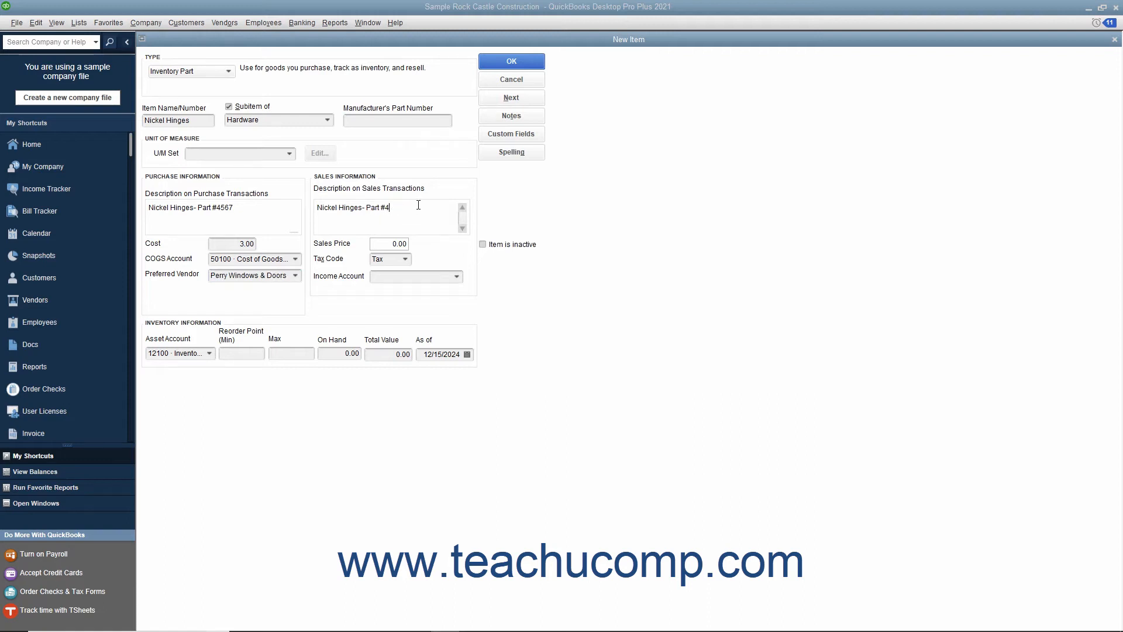
text(Standard Nickel Hinges)
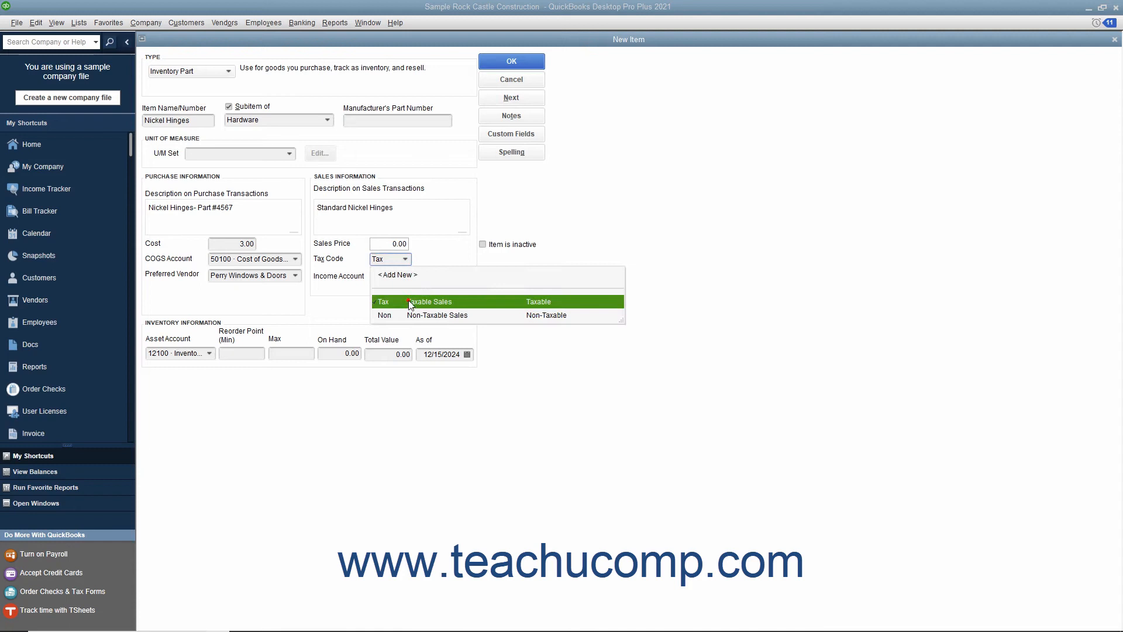
- Keep tax code Tax and set the income account to 40100 Construction Income
click(384, 301)
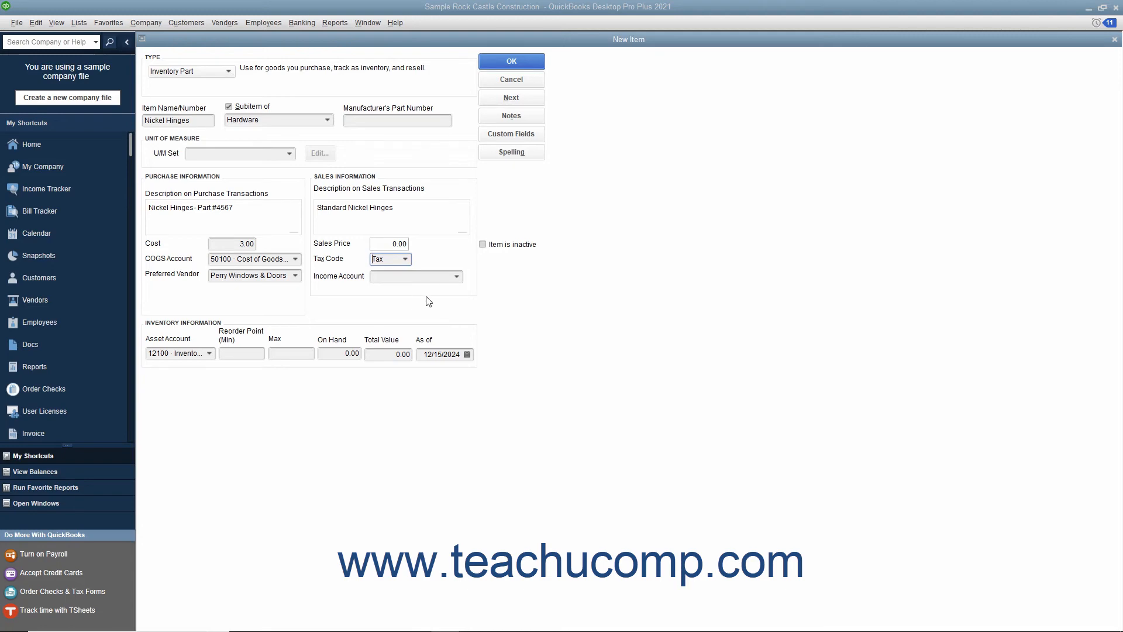
click(456, 276)
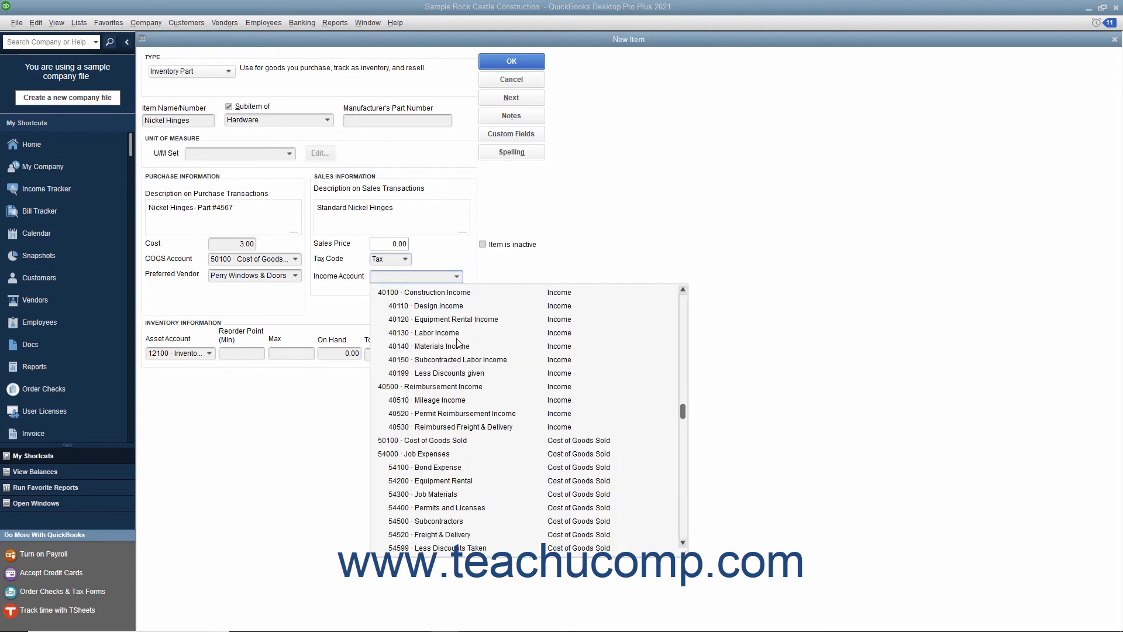
click(423, 291)
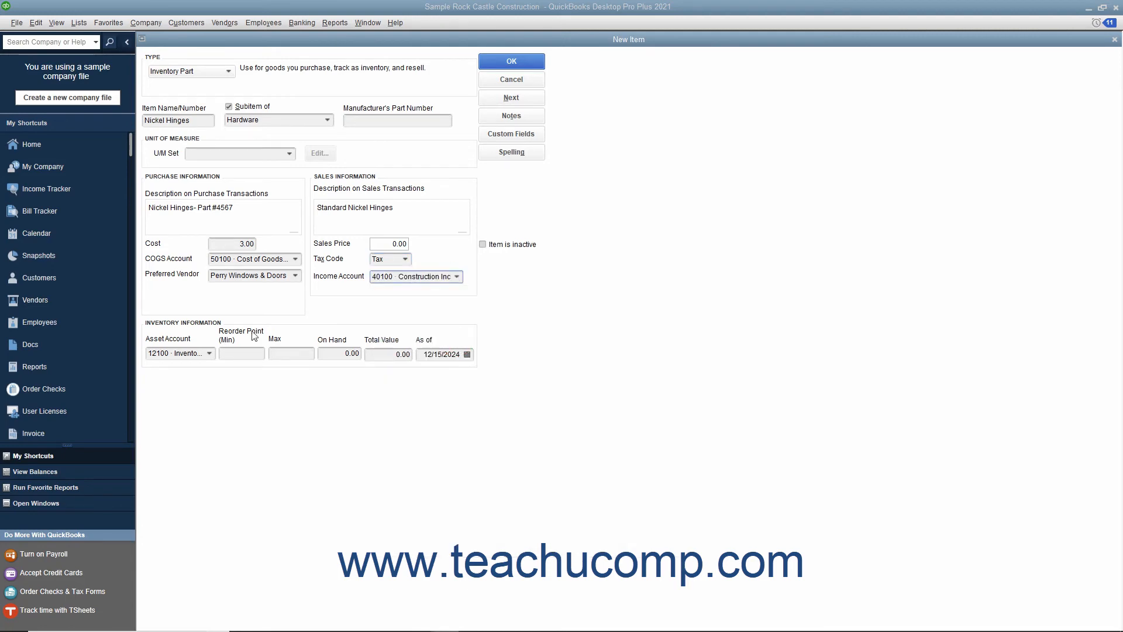
mouse_move(211, 332)
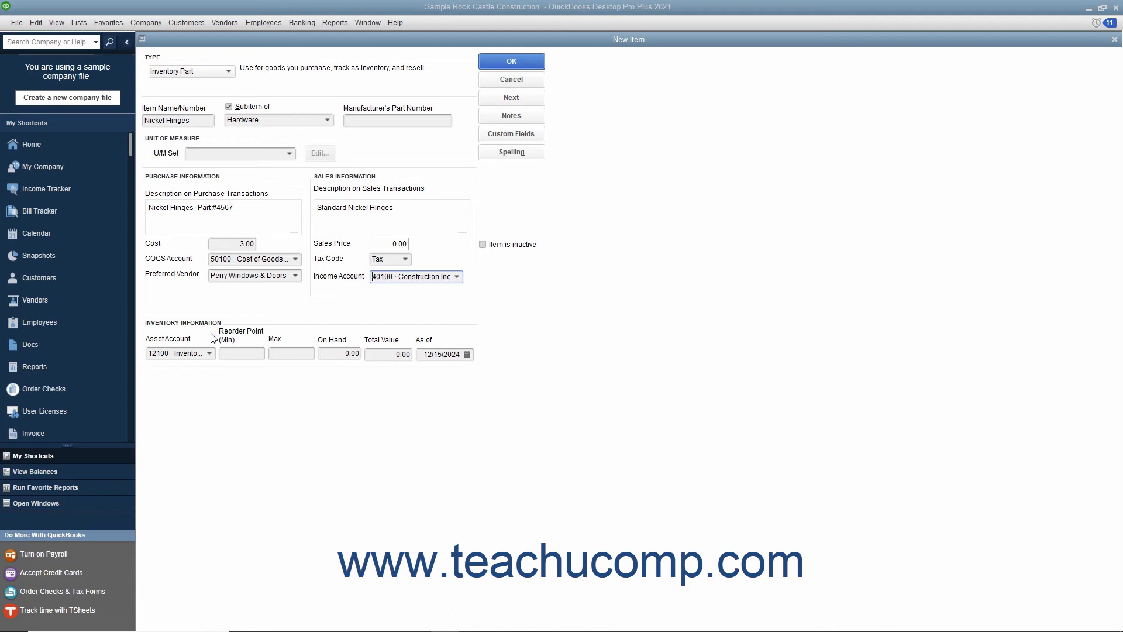
- Keep asset account 12100 Inventory Asset, set reorder point to 5, then visit Total Value and As of
click(210, 353)
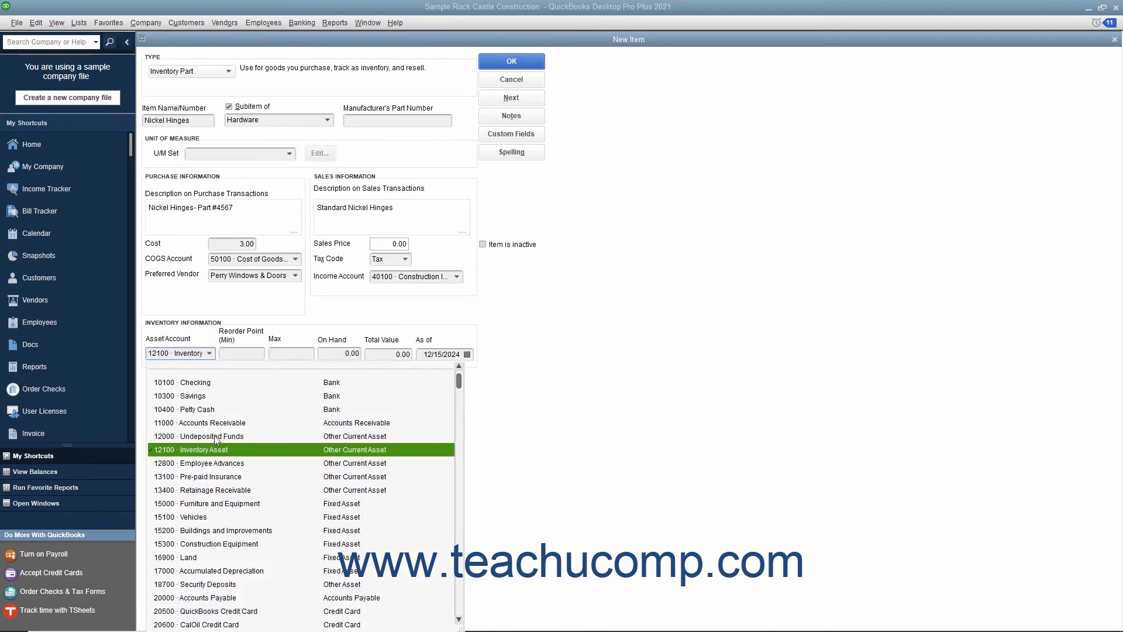
click(194, 449)
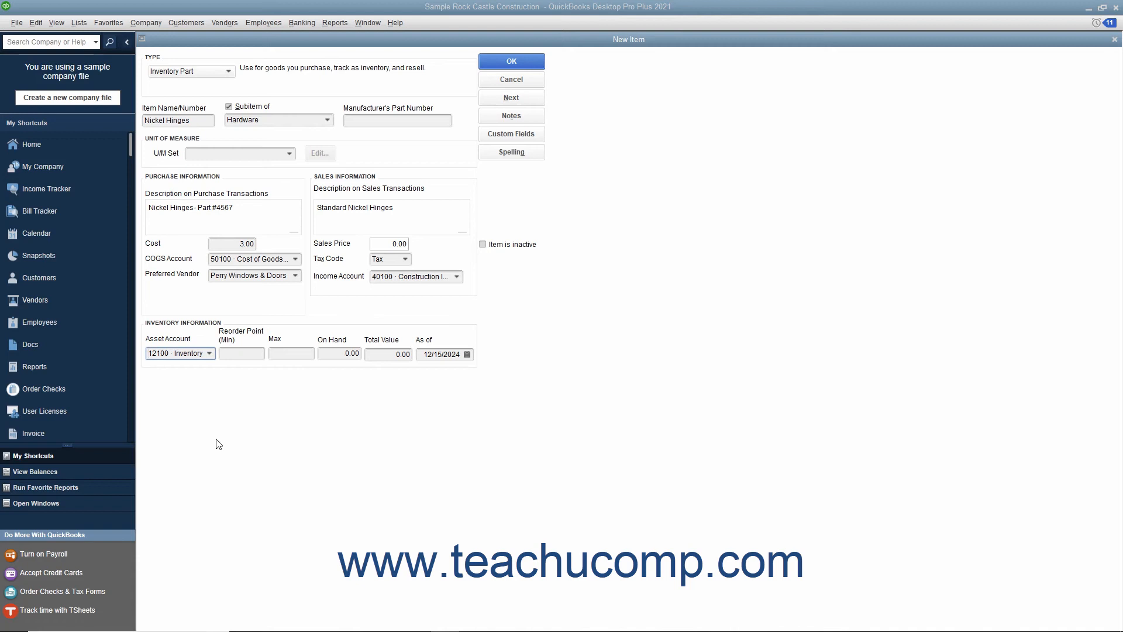
click(241, 354)
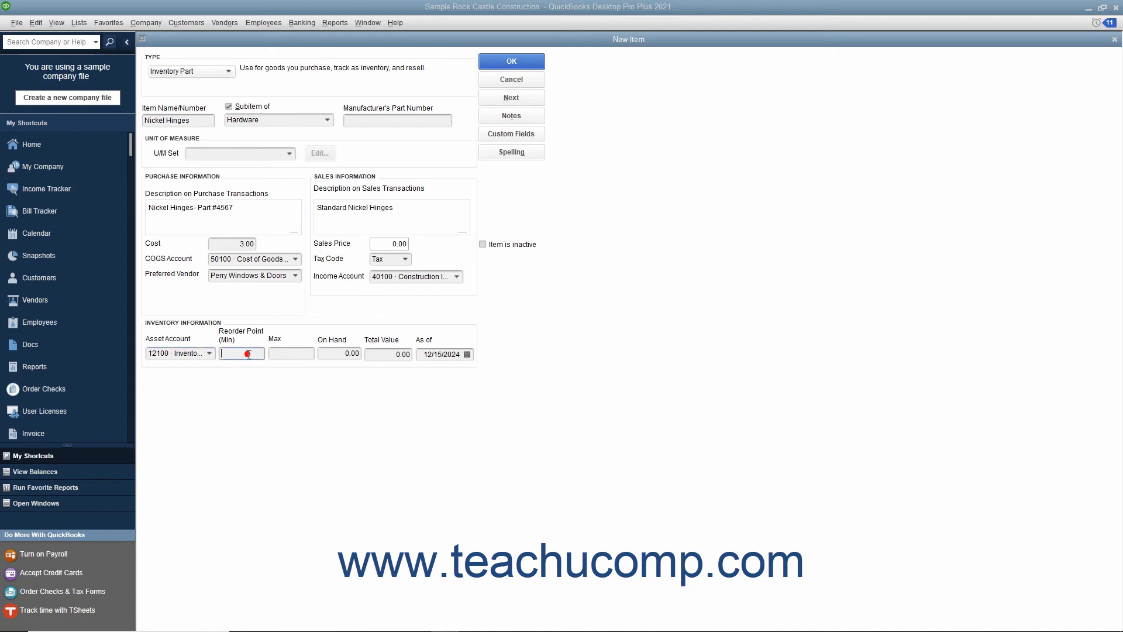
text(5)
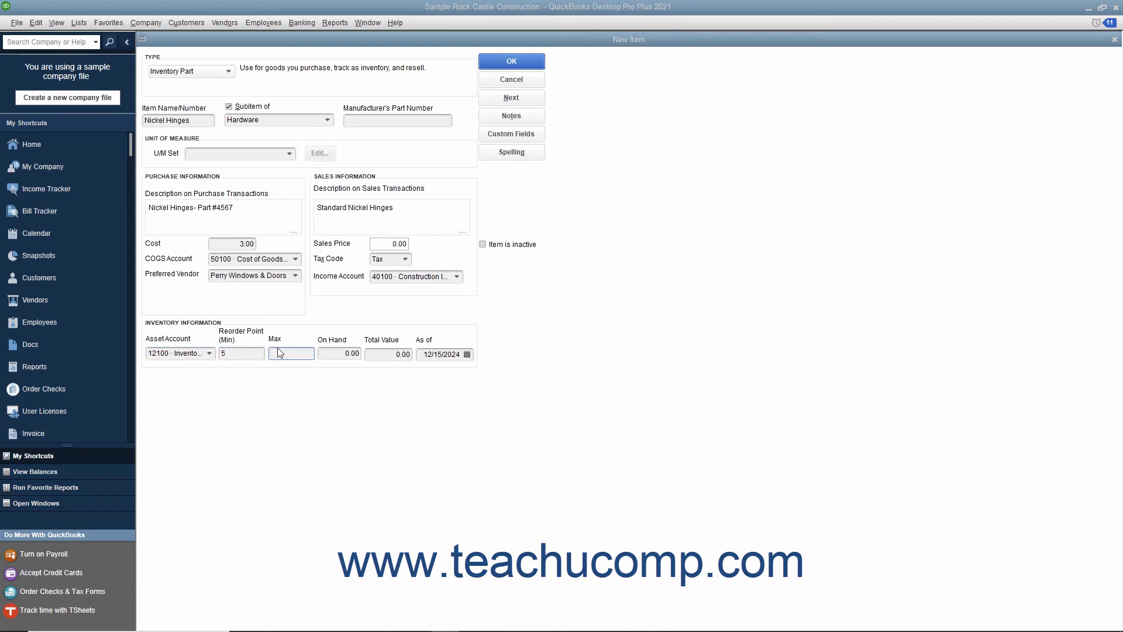
mouse_move(312, 366)
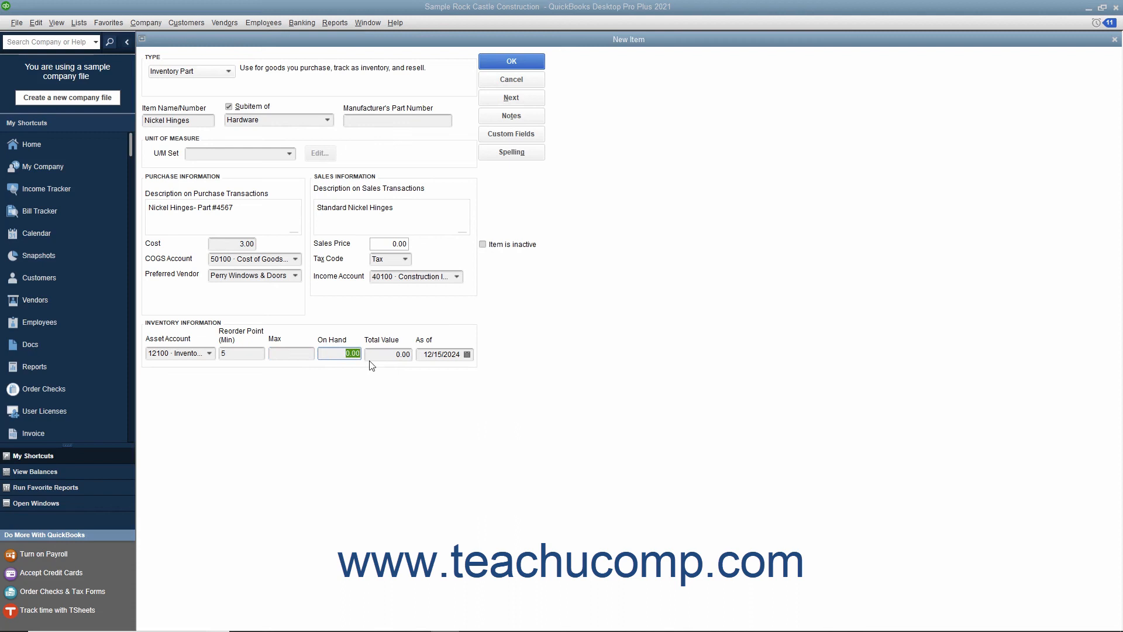
click(392, 353)
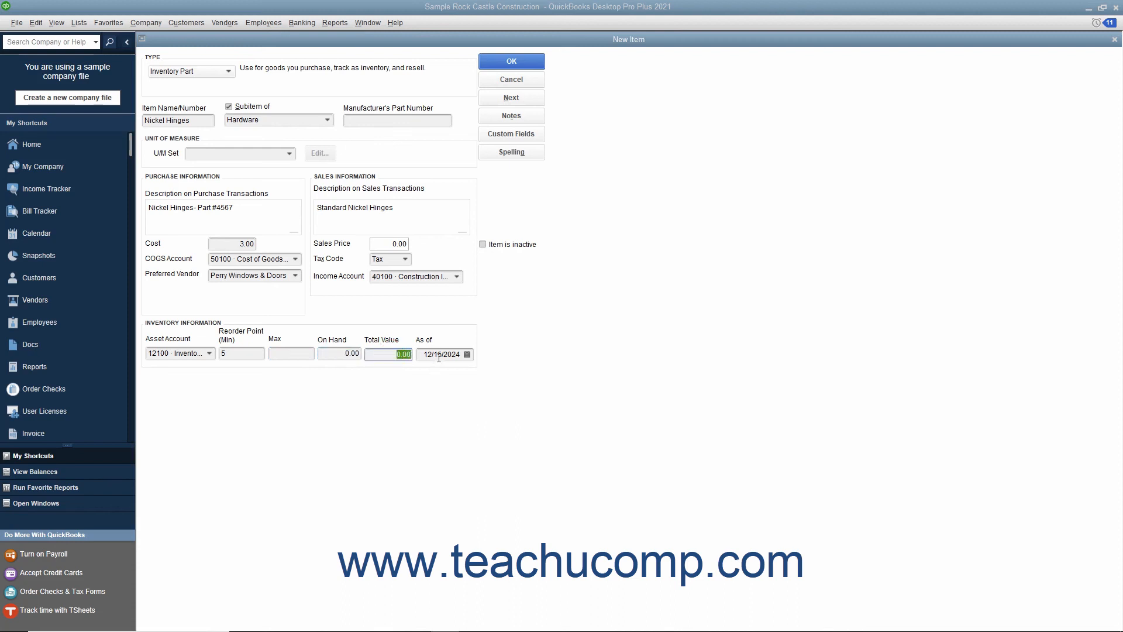
click(440, 354)
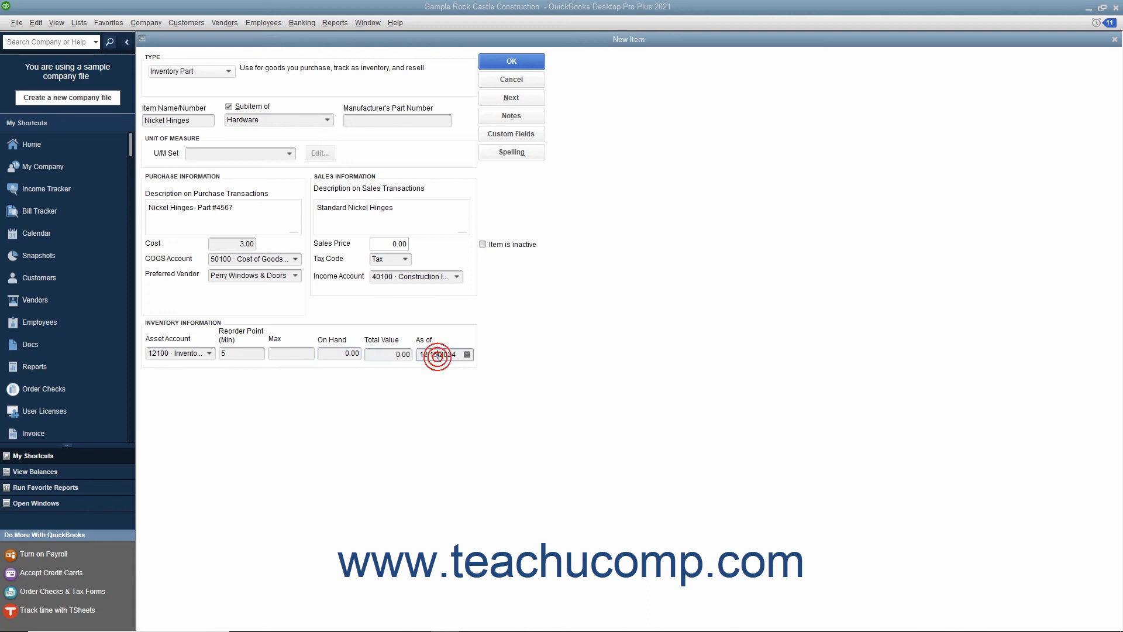